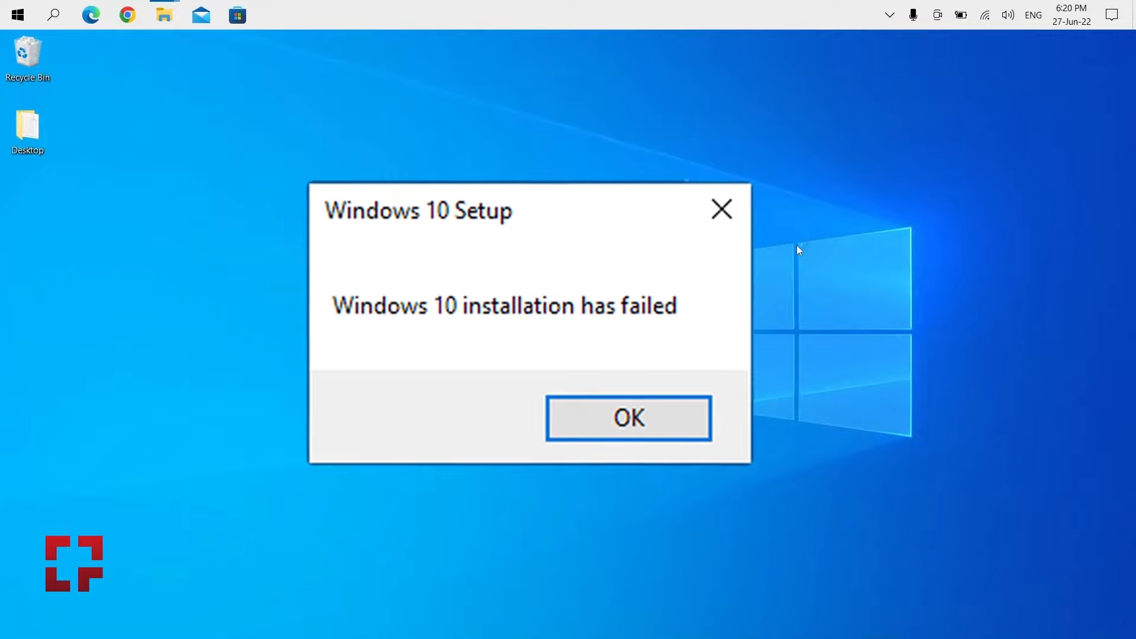
- Dismiss the 'Windows 10 installation has failed' message with OK
{"action": "left_click", "coordinate": [627, 418]}
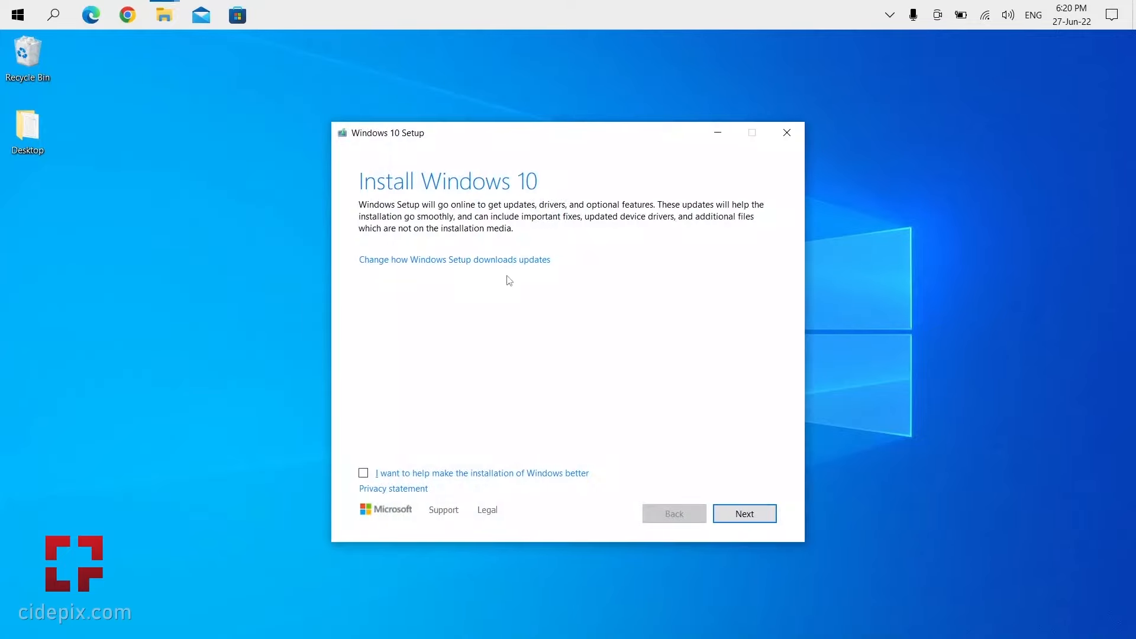
{"action": "mouse_move", "coordinate": [492, 267]}
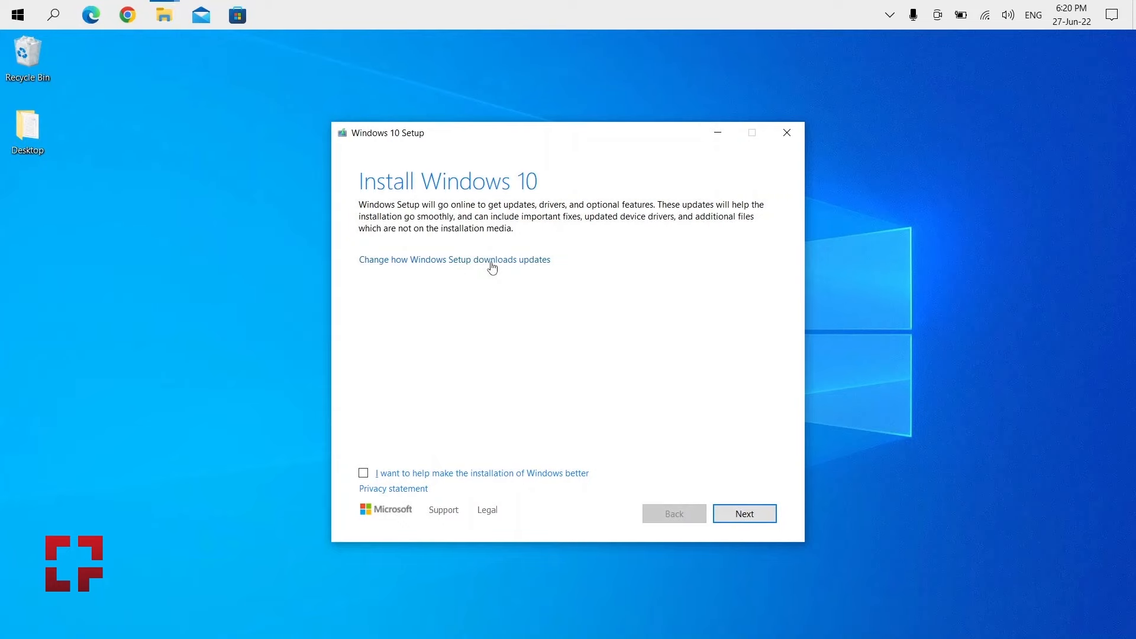
- Select 'Not right now' for downloading updates, drivers and optional features
{"action": "left_click", "coordinate": [454, 259]}
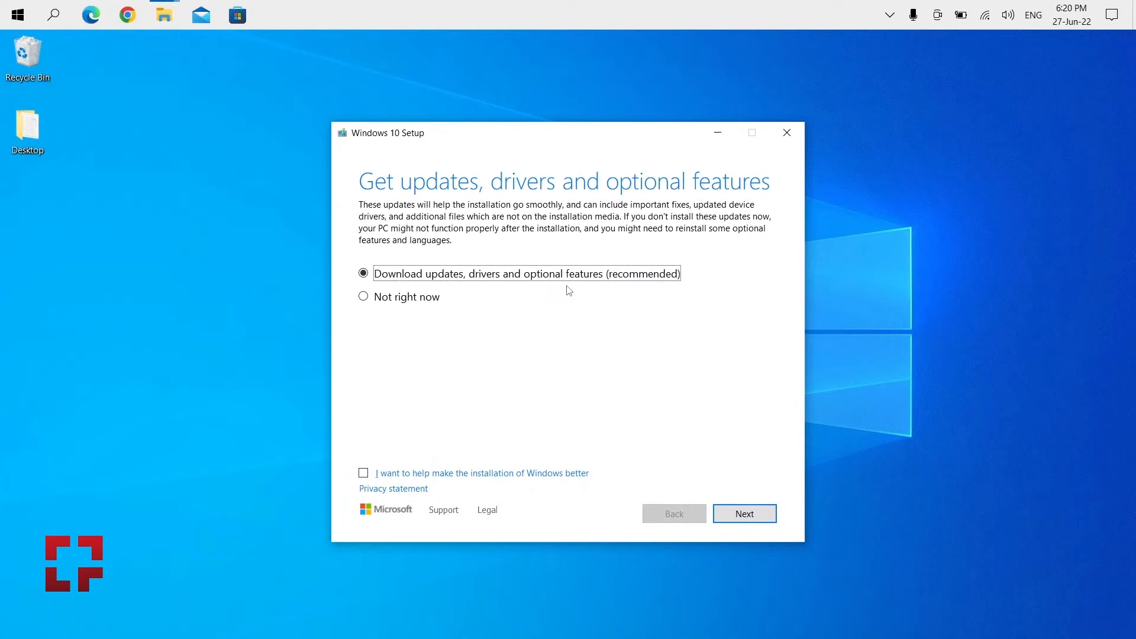
{"action": "left_click", "coordinate": [363, 297]}
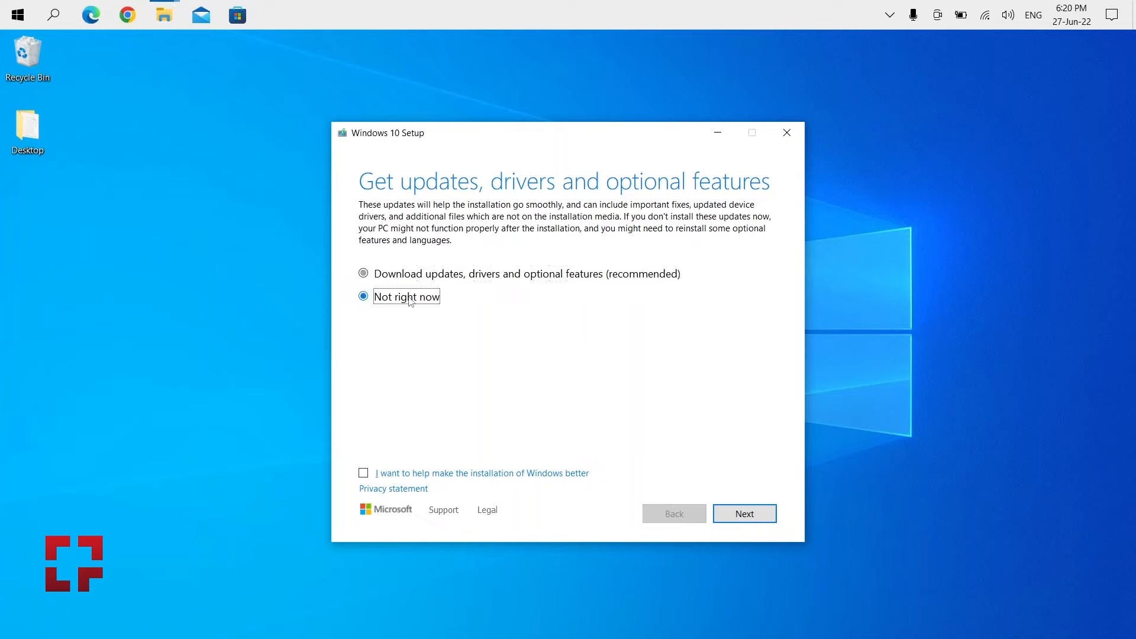
{"action": "left_click", "coordinate": [362, 296]}
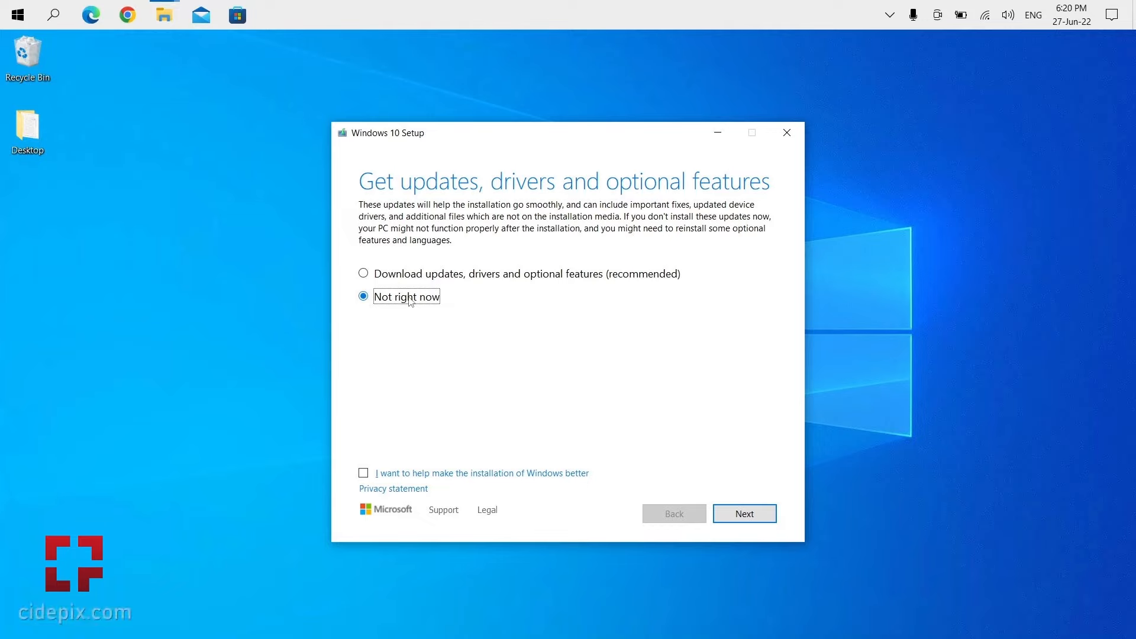
{"action": "mouse_move", "coordinate": [645, 490]}
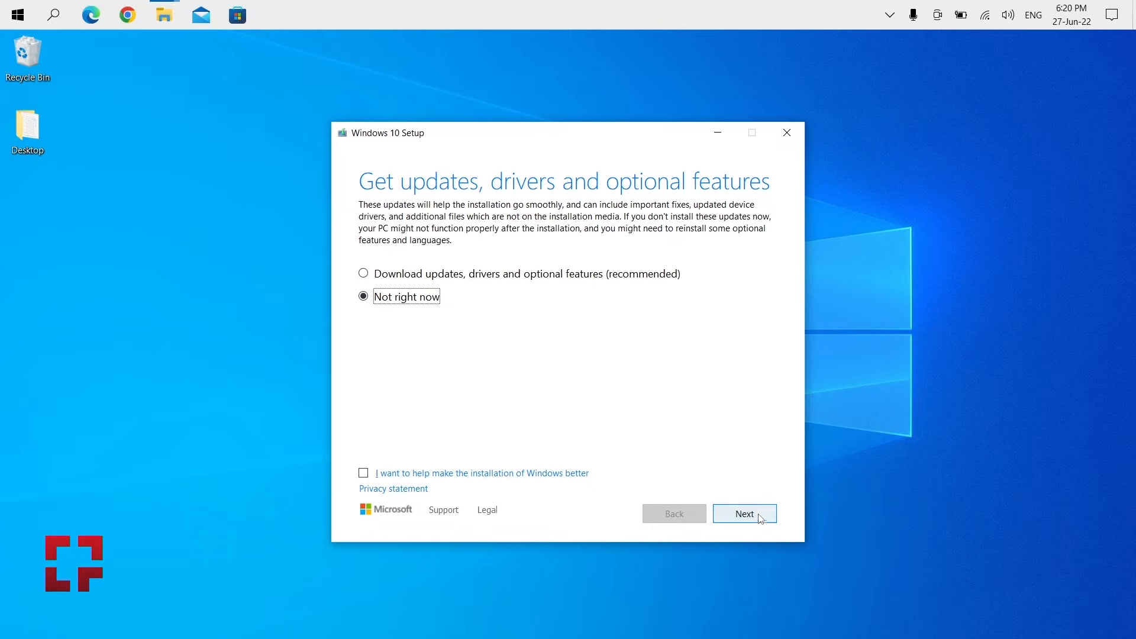
{"action": "left_click", "coordinate": [744, 512]}
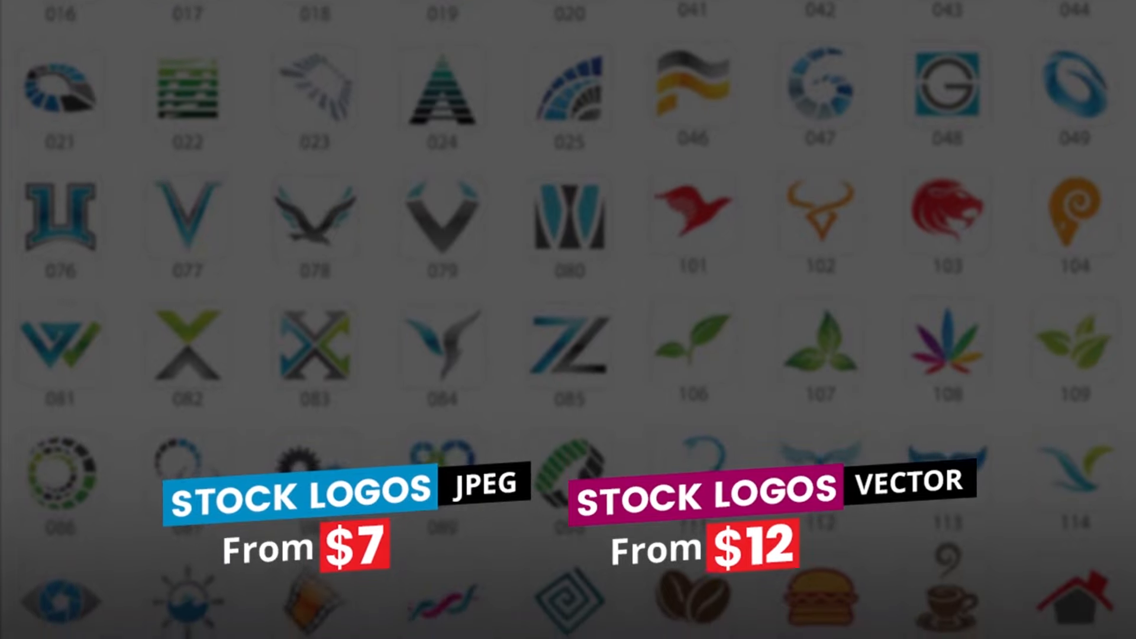
{"action": "scroll", "scroll_direction": "down", "scroll_amount": 3}
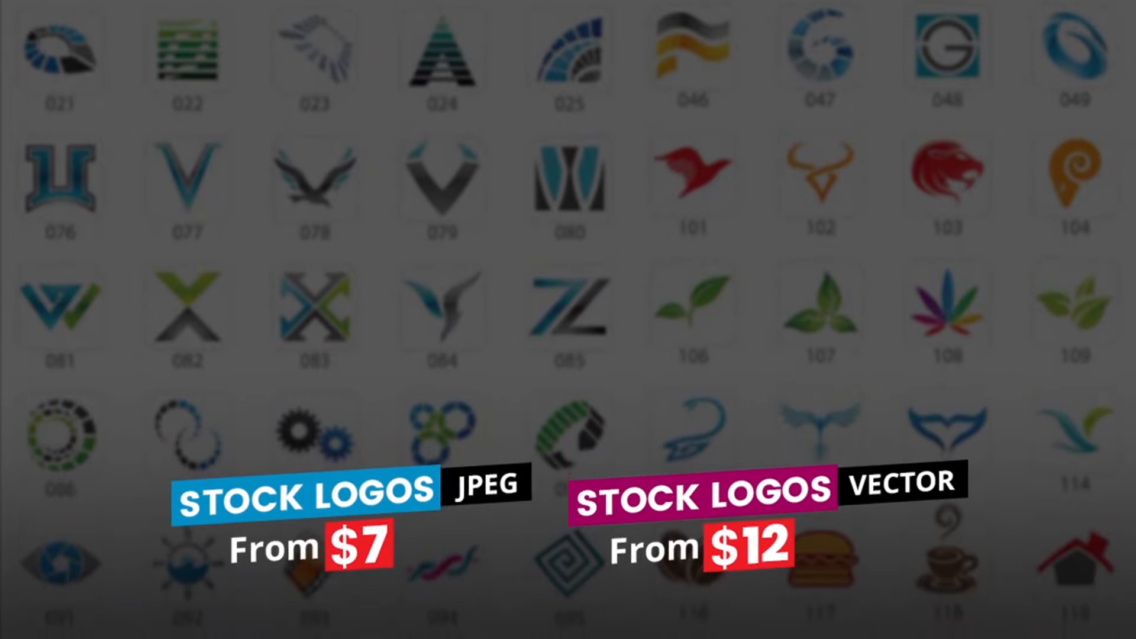